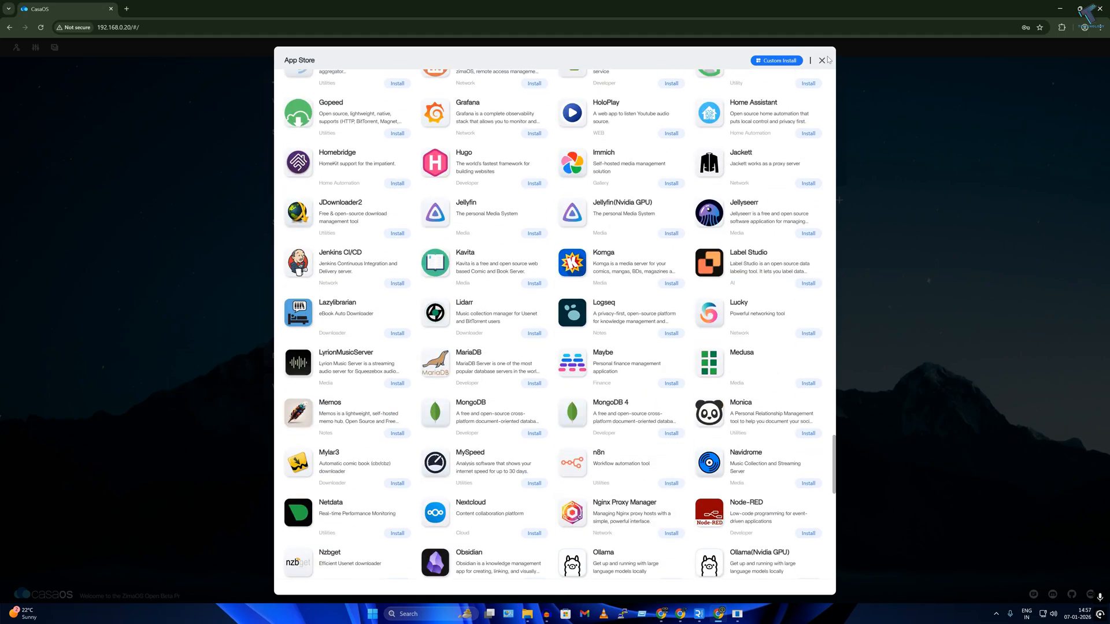
- Close the App Store window and return to the CasaOS dashboard
left_click(821, 60)
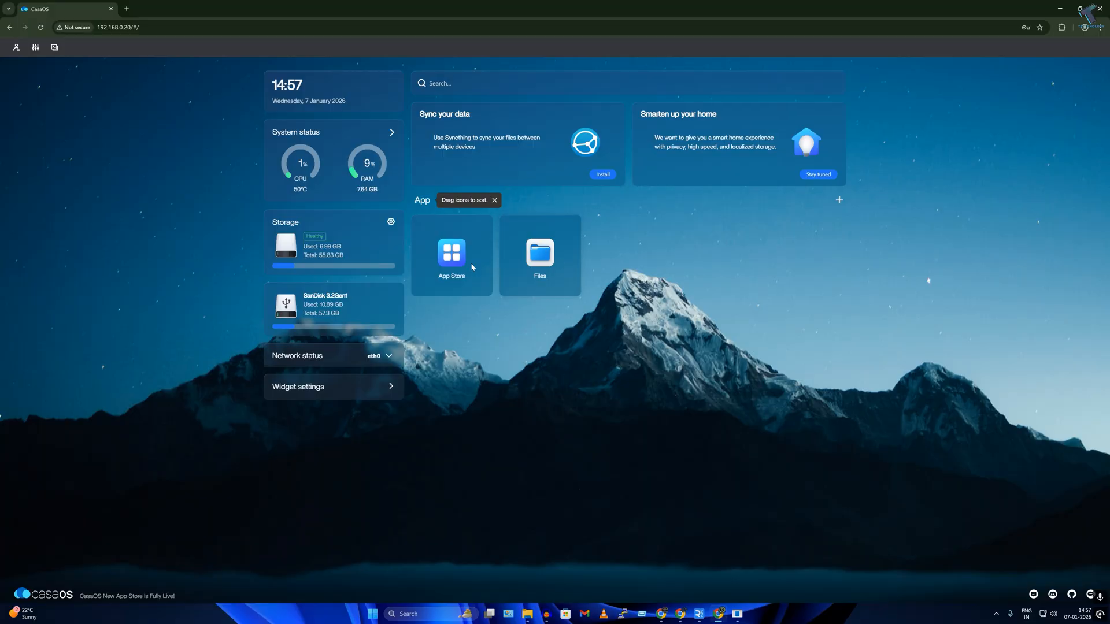
left_click(451, 252)
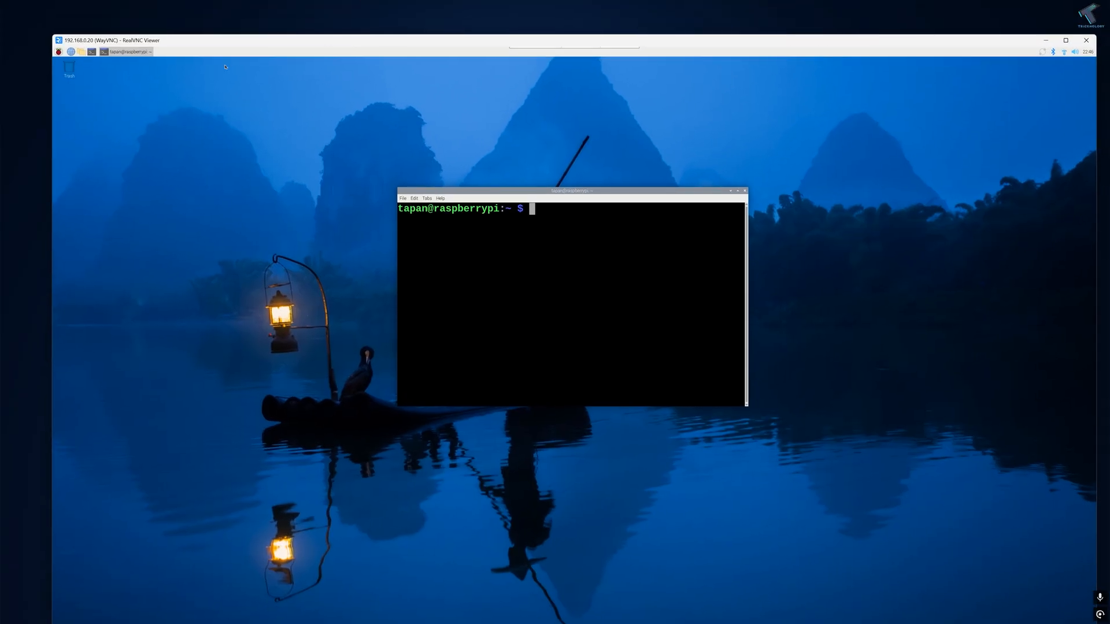
mouse_move(317, 380)
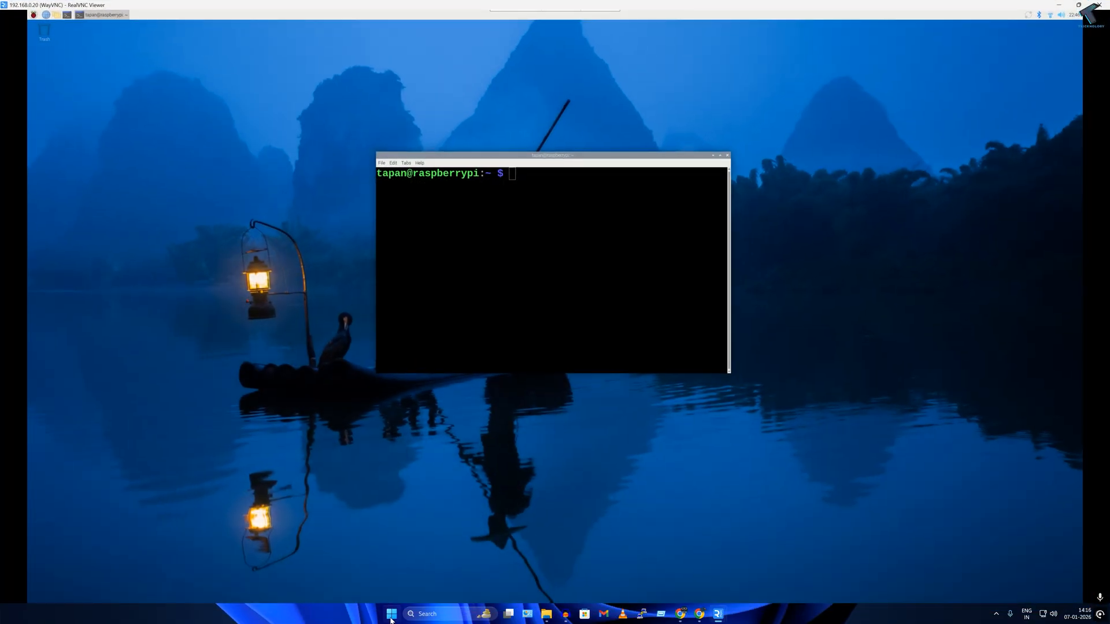
type("vnc")
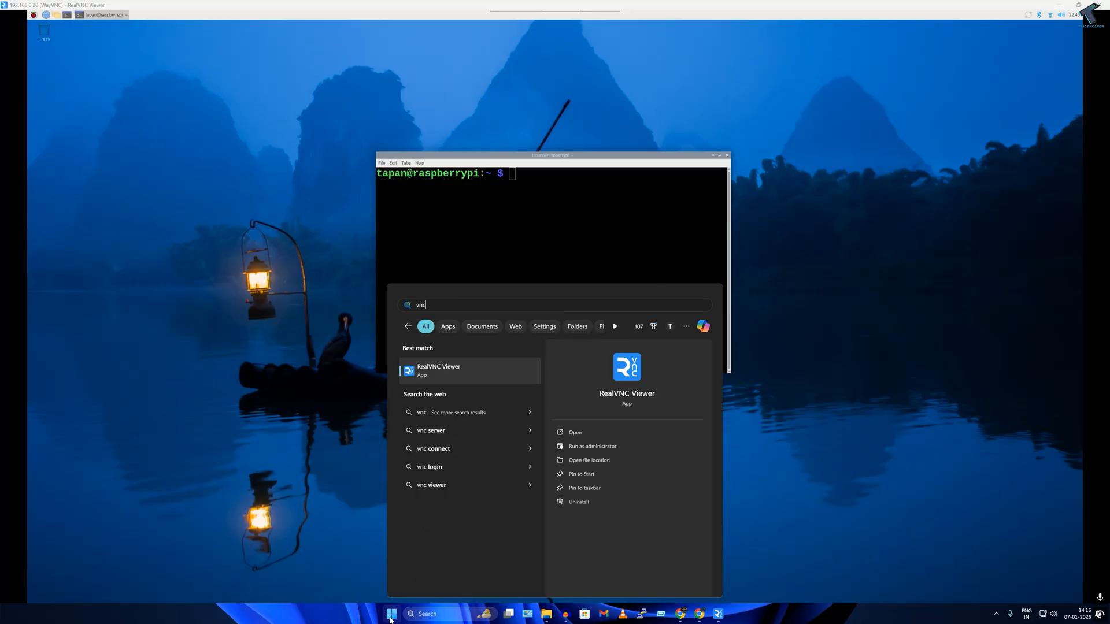
mouse_move(444, 383)
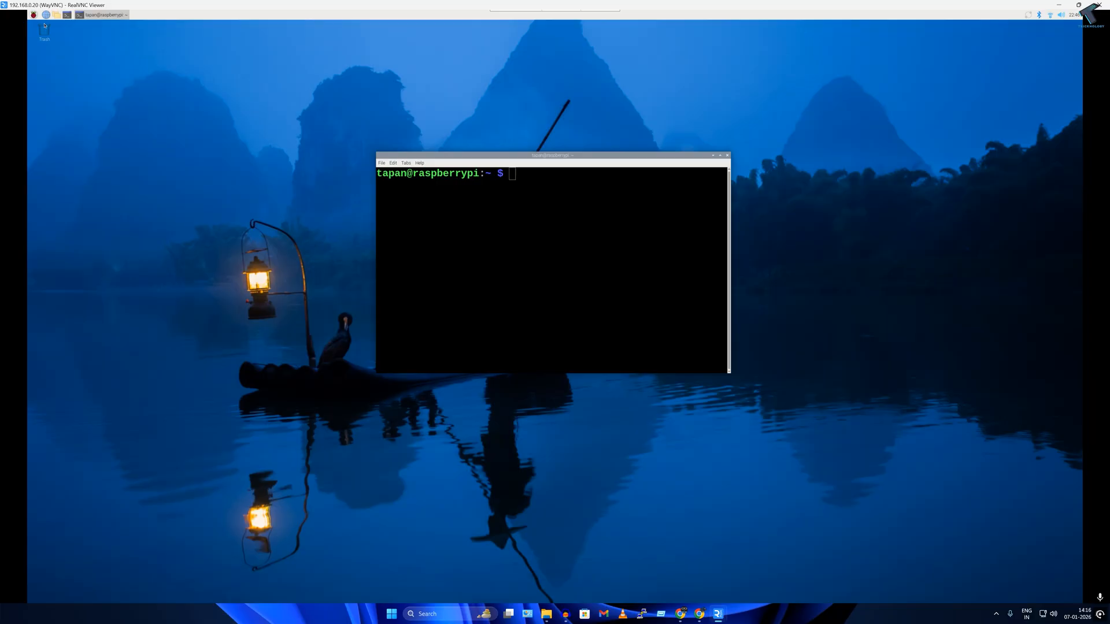
left_click(33, 14)
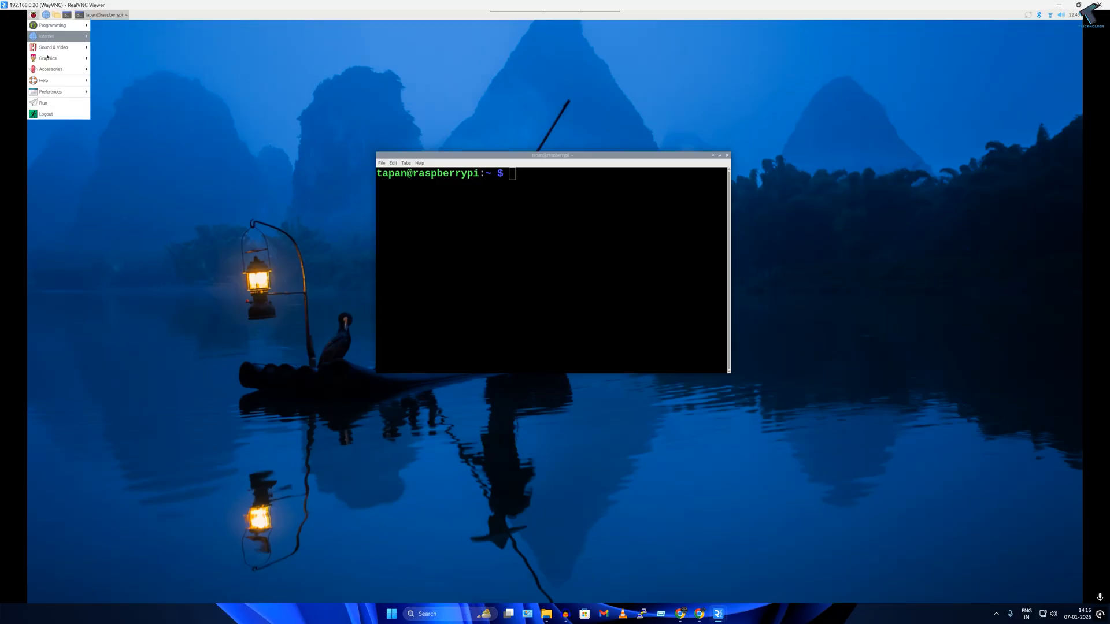
mouse_move(49, 91)
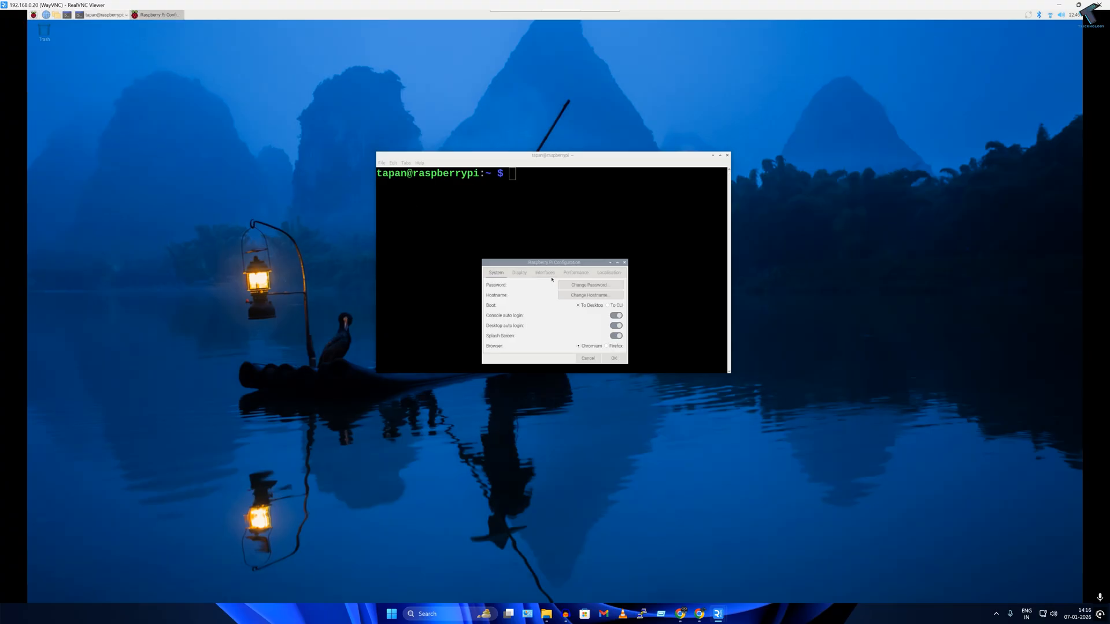
left_click(543, 273)
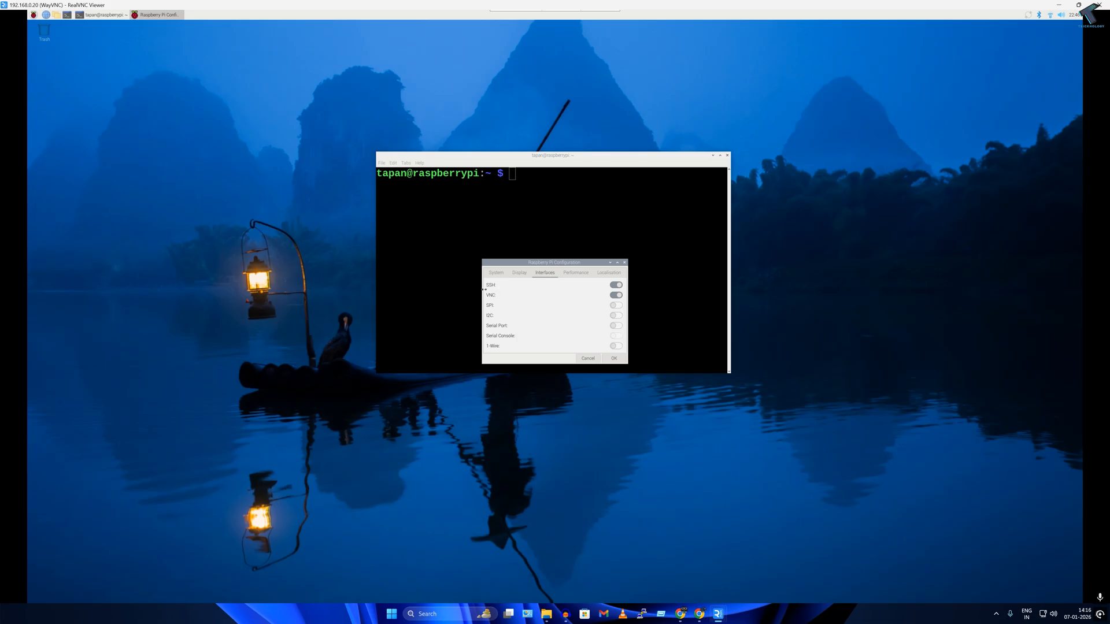
mouse_move(210, 117)
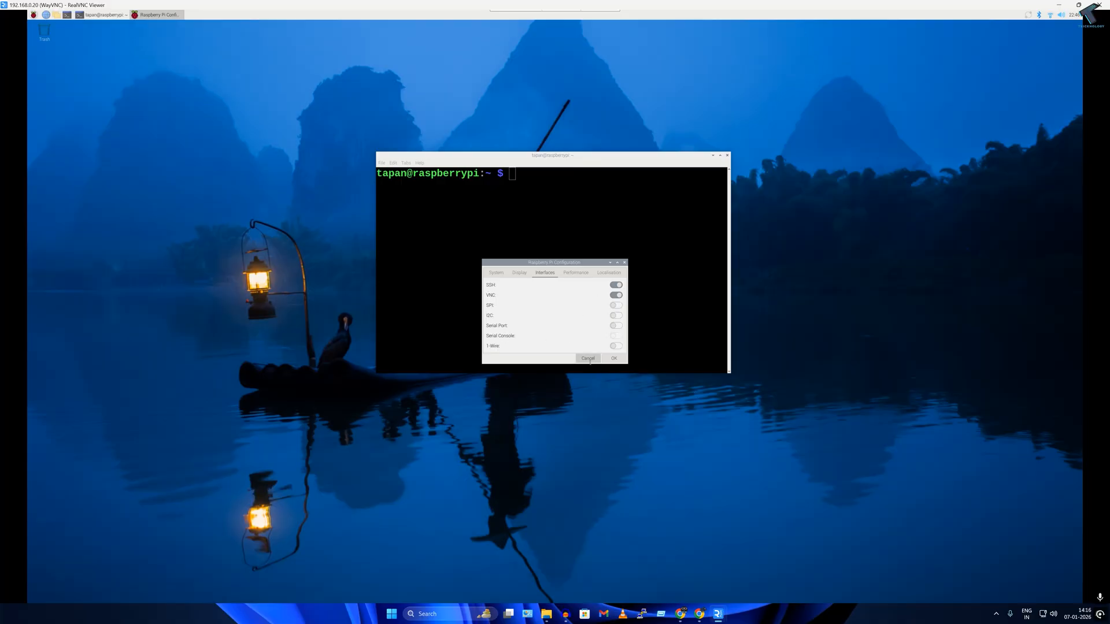
left_click(587, 357)
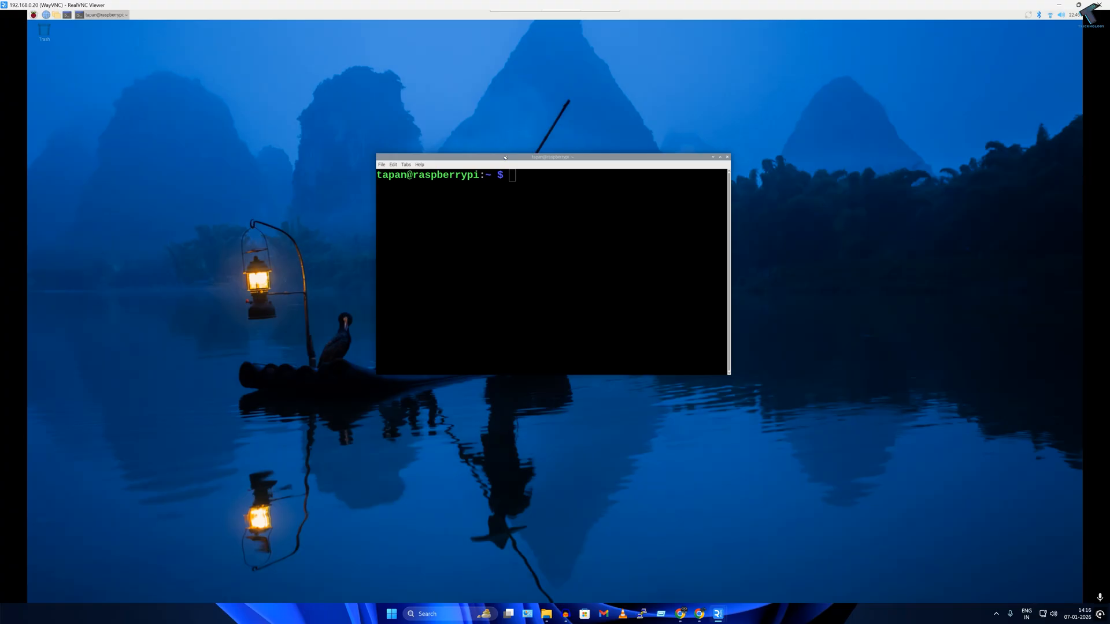
- Move the LXTerminal window and enlarge it rightward, downward and to the left
left_click_drag(553, 156, 504, 164)
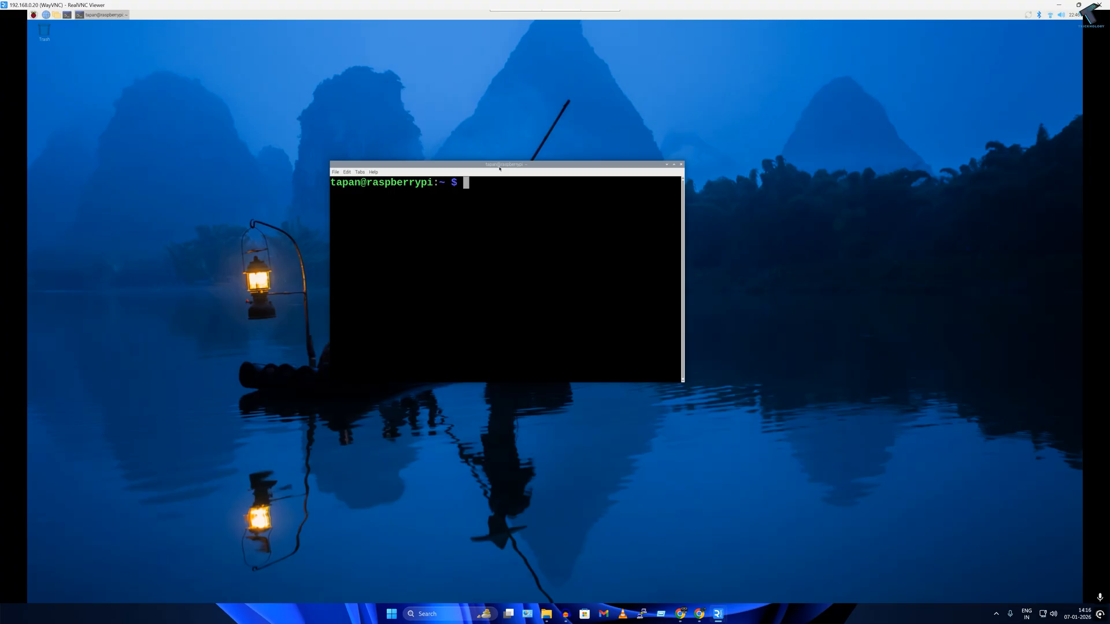
left_click_drag(505, 164, 516, 163)
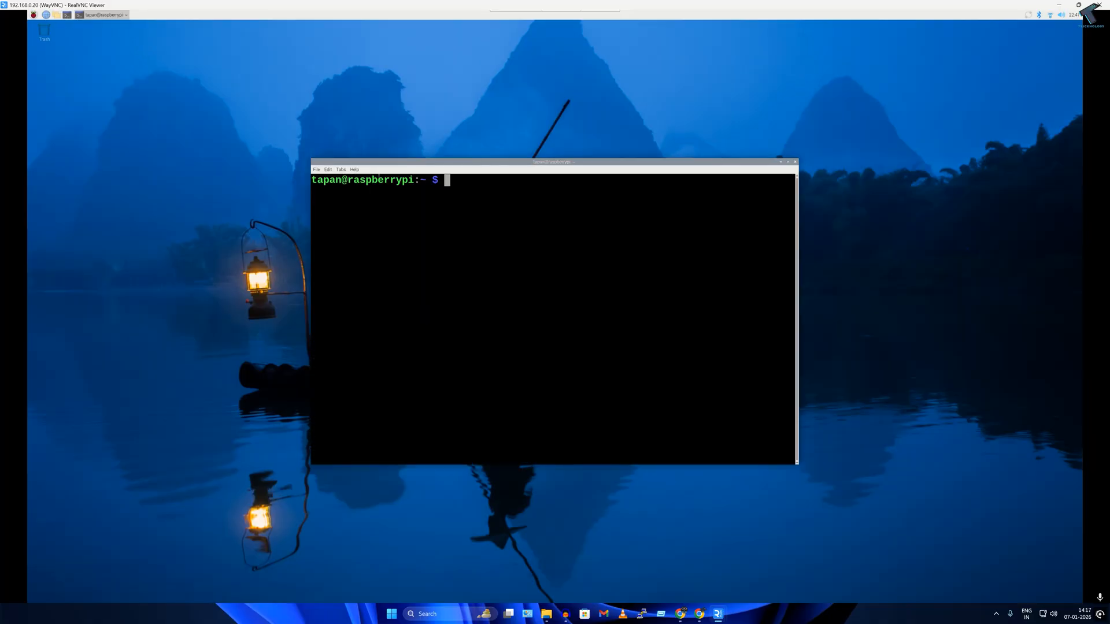
left_click_drag(554, 162, 529, 149)
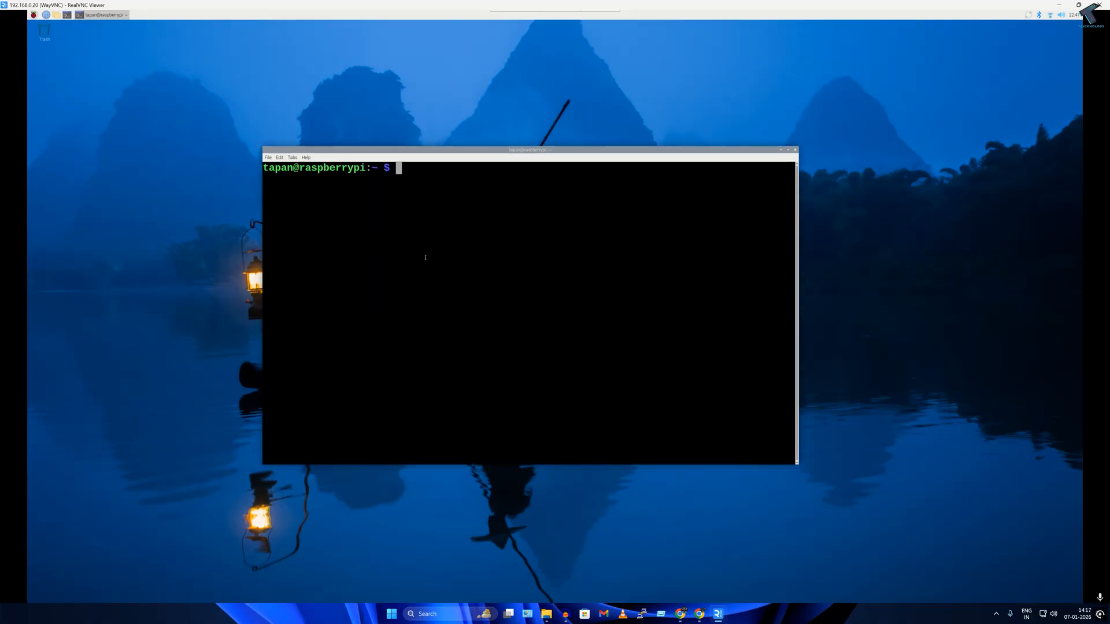
- Run sudo apt update && sudo apt upgrade and let the libsodium23 upgrade finish
type("s")
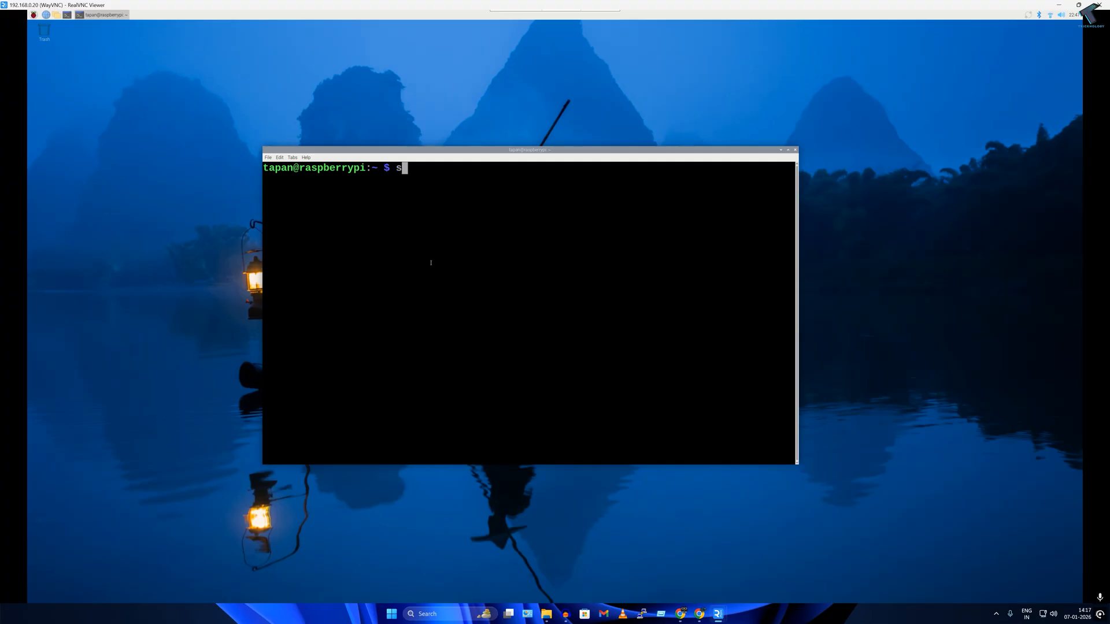
type("udo apt")
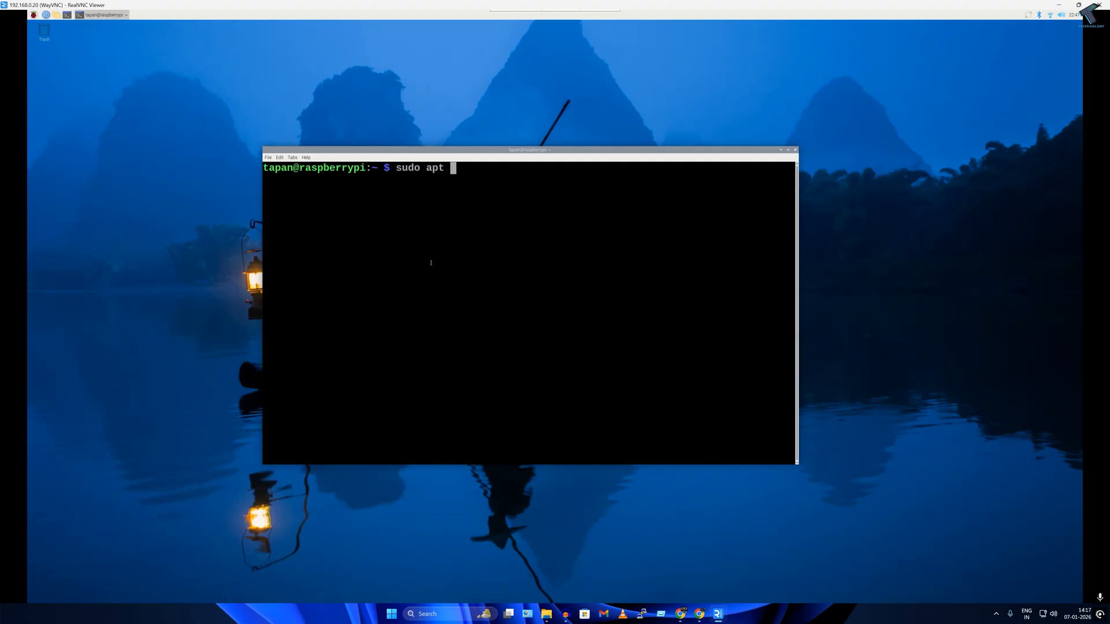
type("update &&")
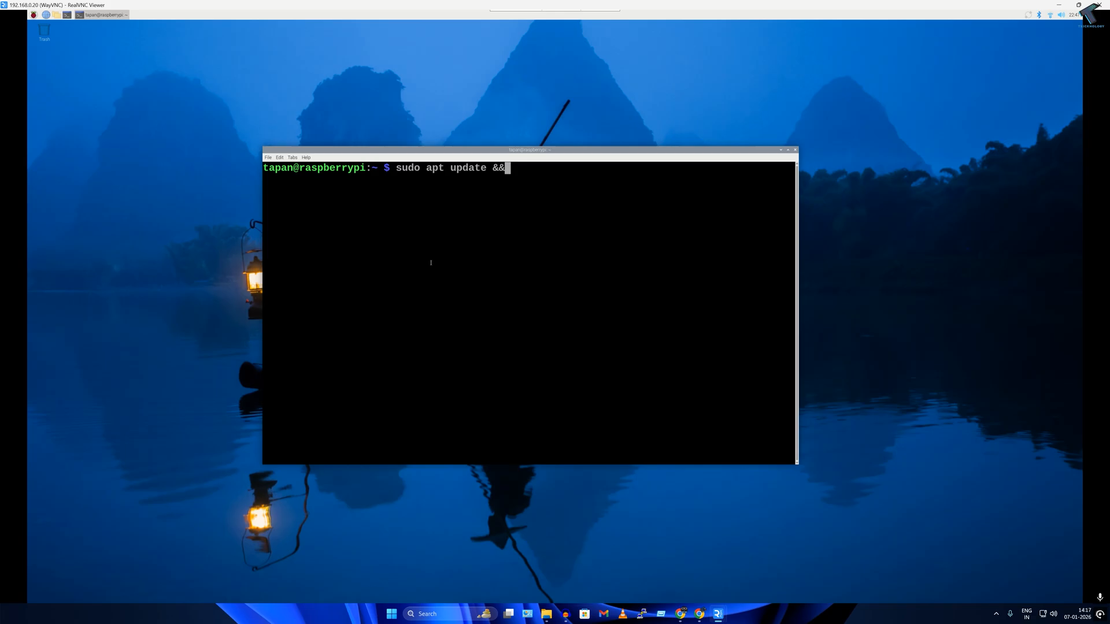
type("sudo apt")
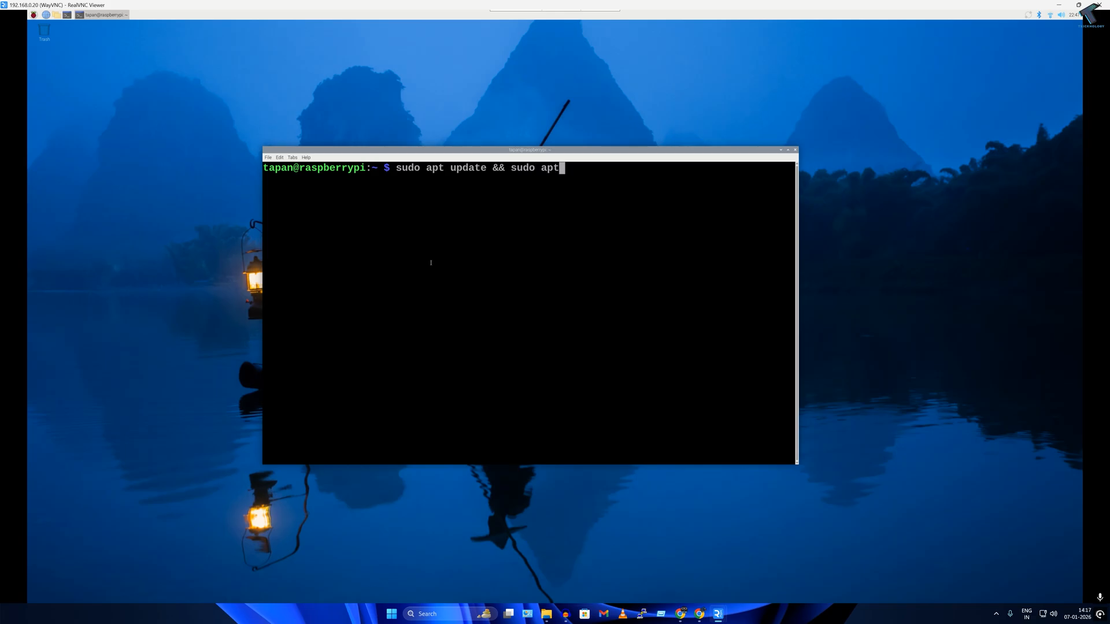
type("upgrade")
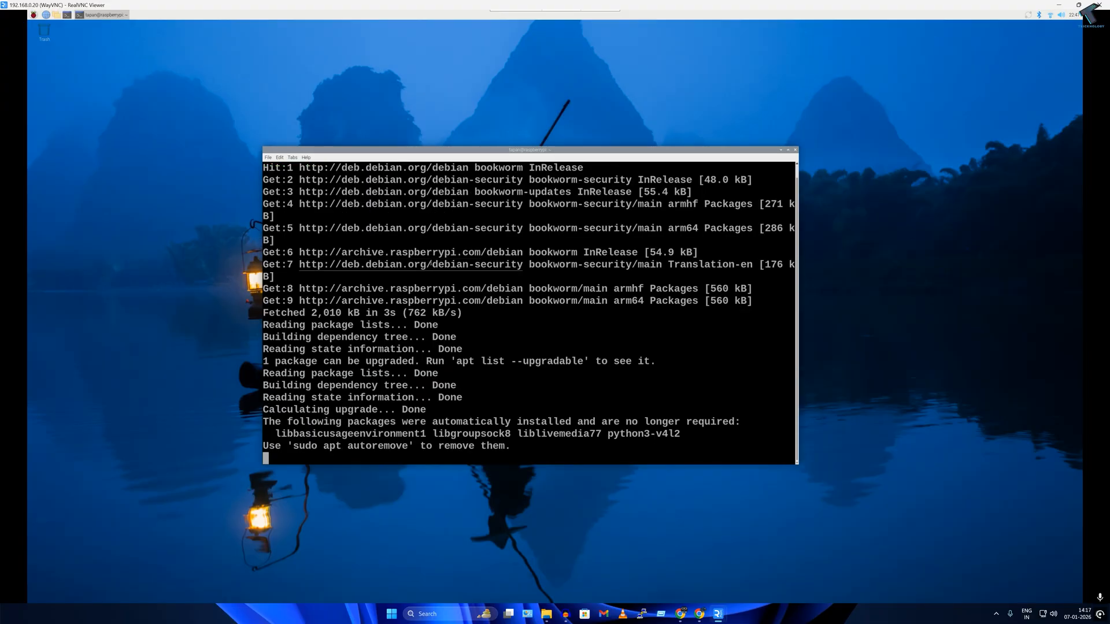
key("Return")
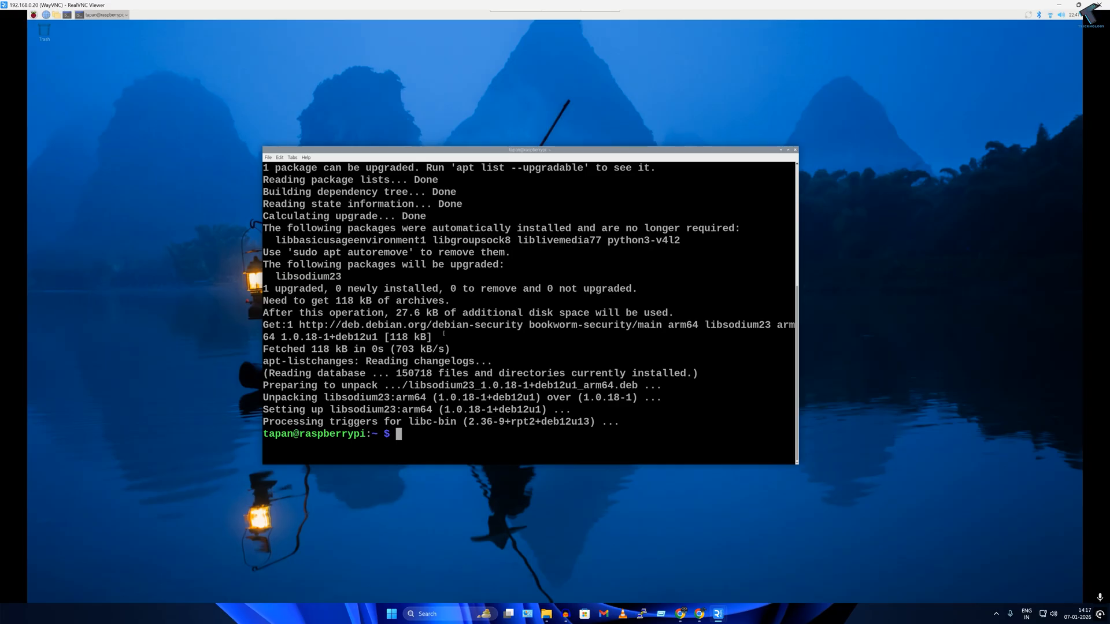
type("cu")
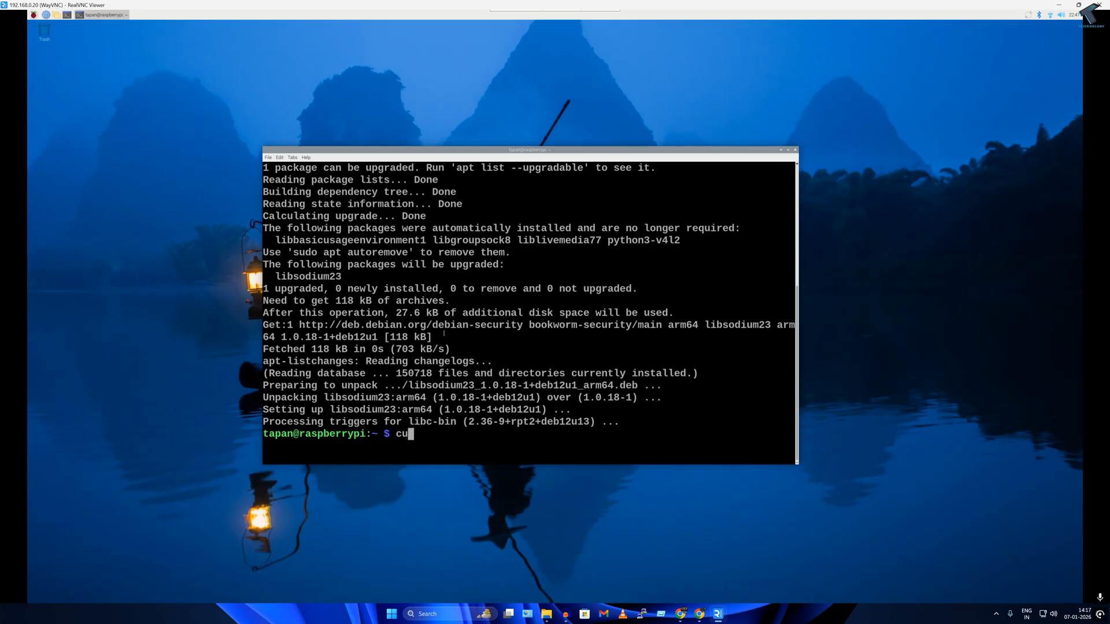
type("rl")
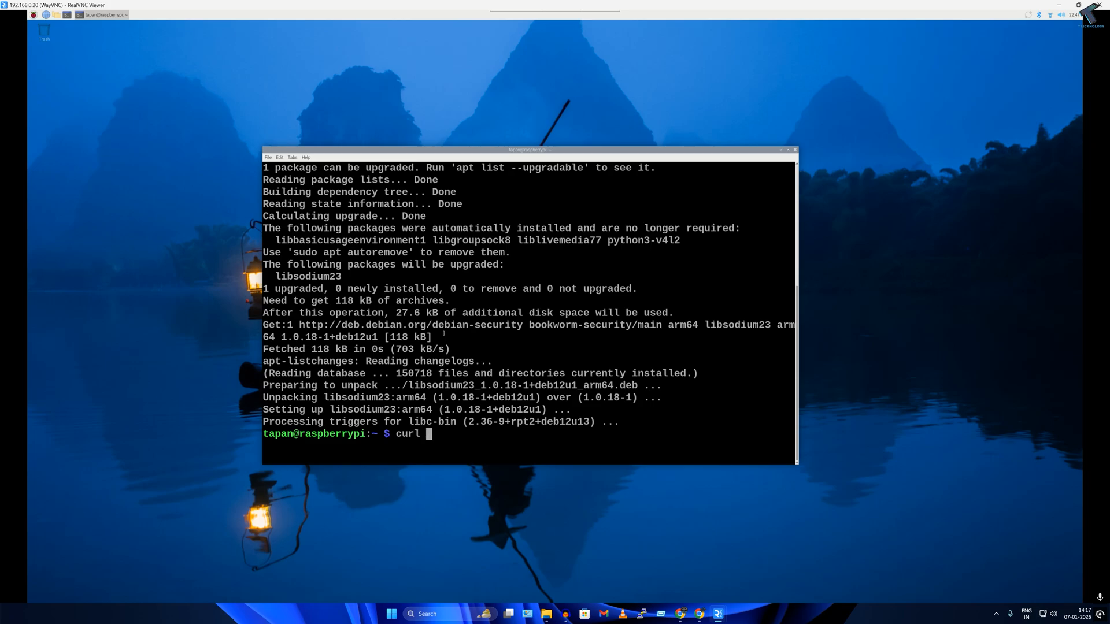
type("-fs")
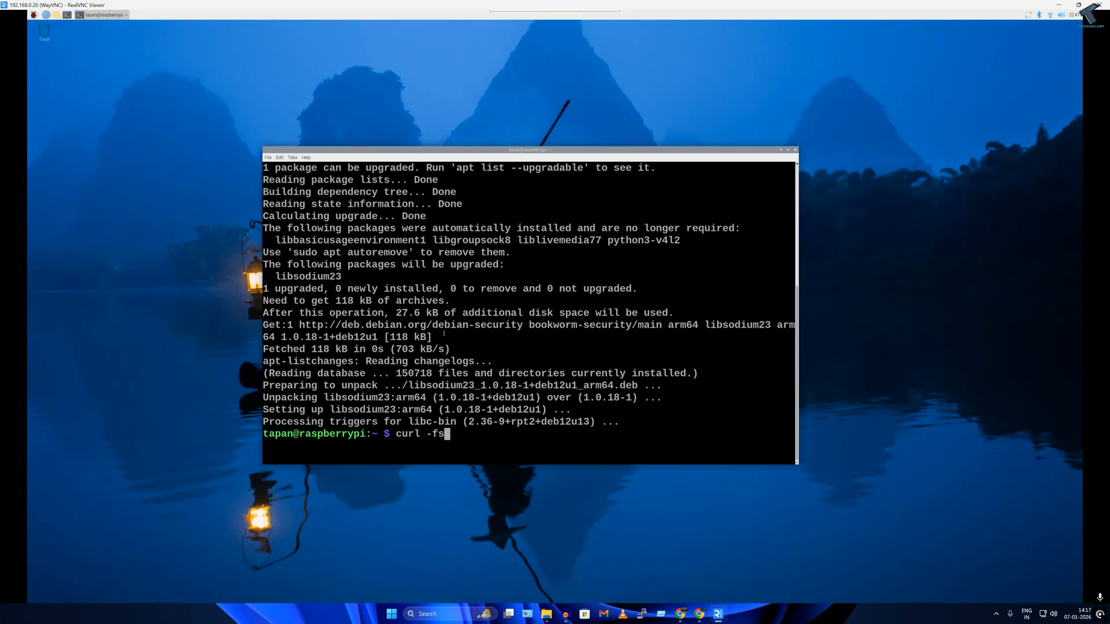
type("SL h")
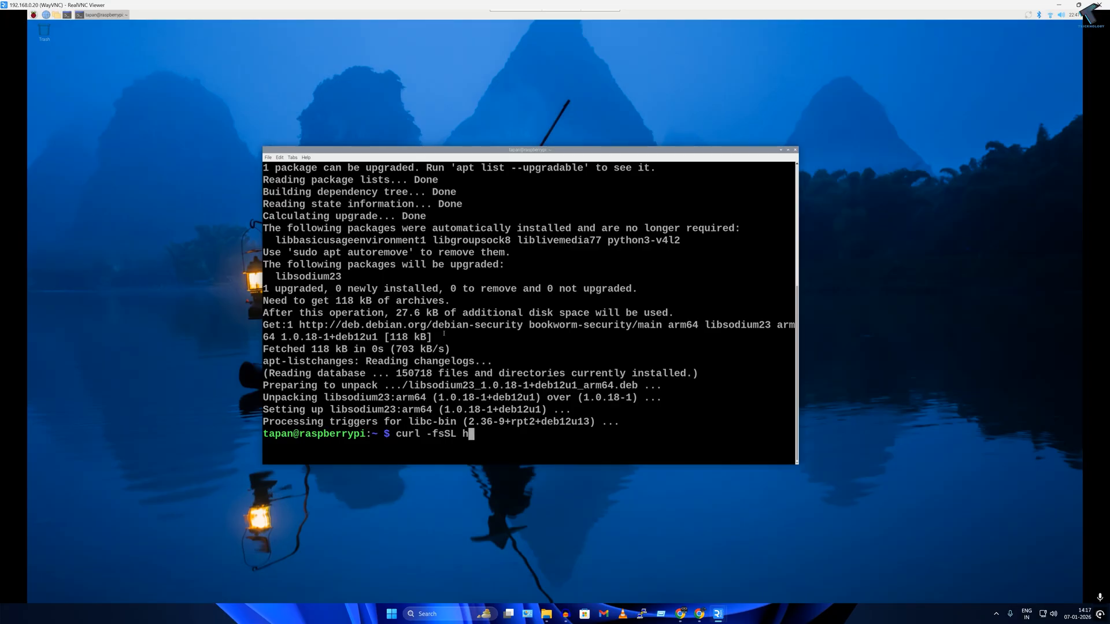
type("ttps://get")
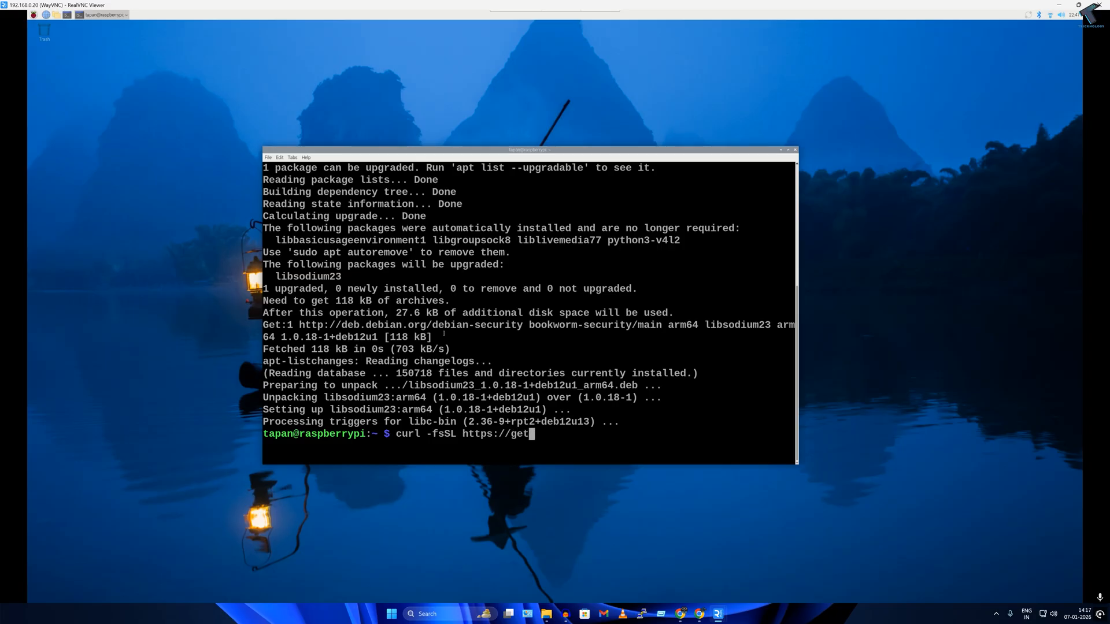
type("casaos")
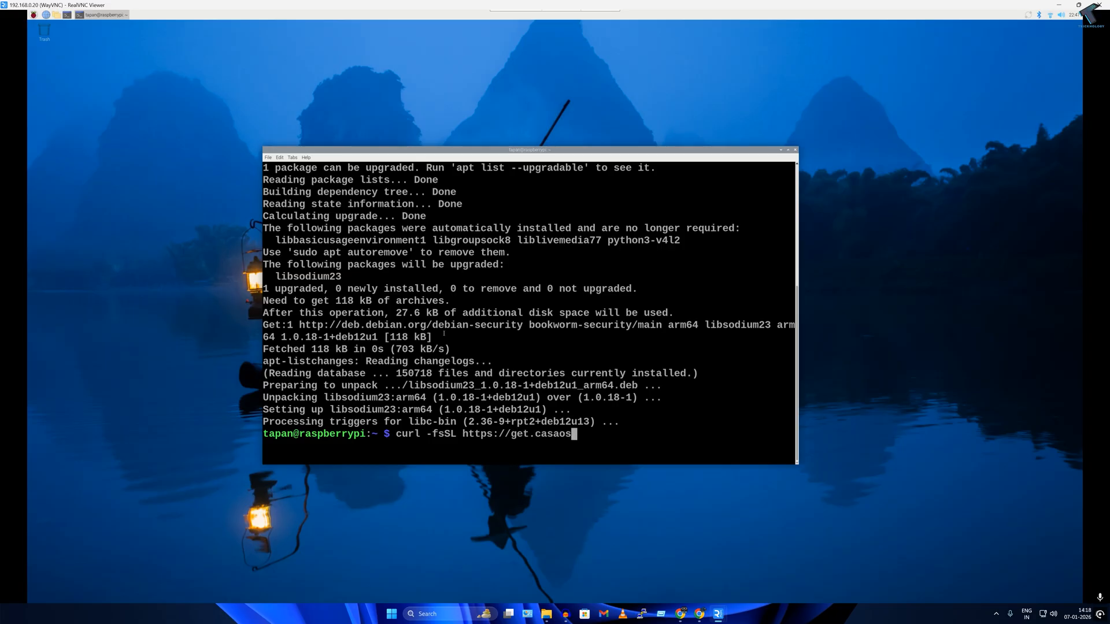
type(".io")
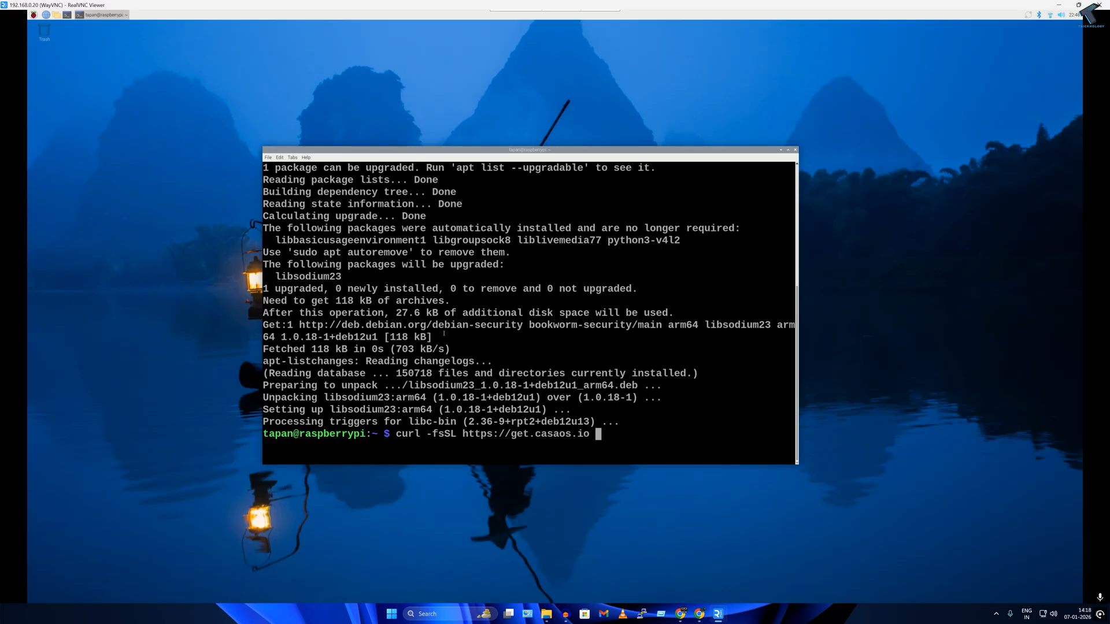
type("| sudo a")
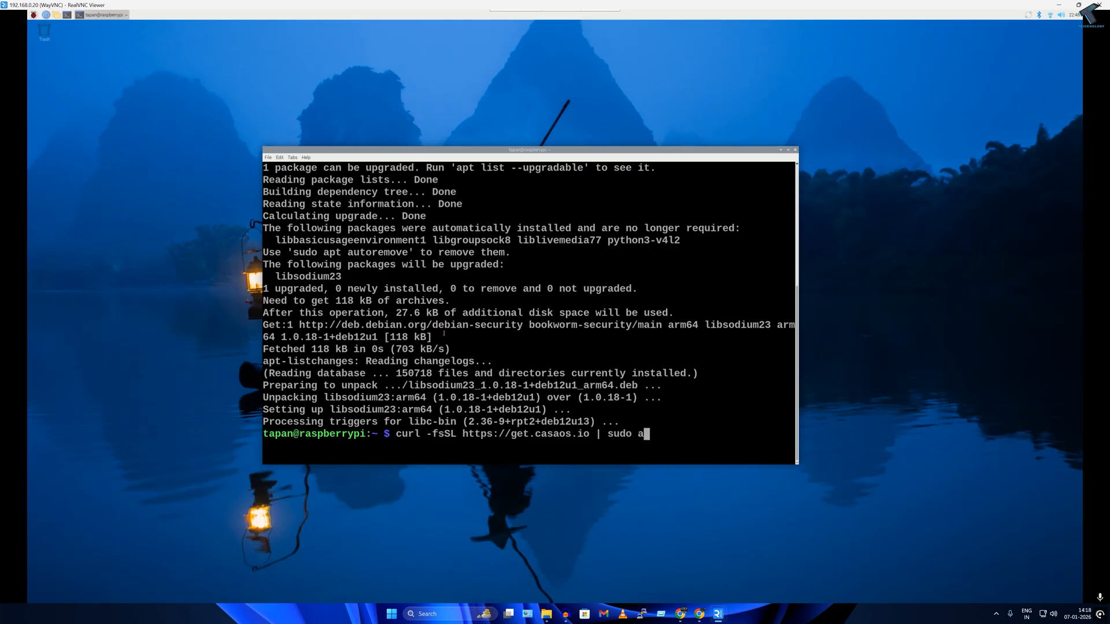
type("bash")
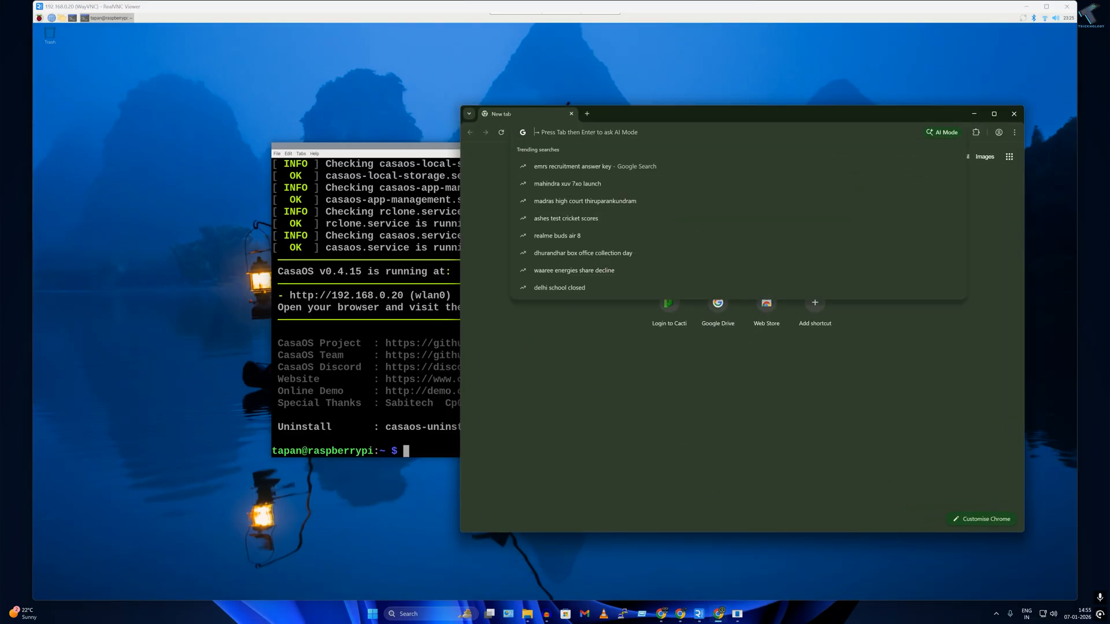
- Load the CasaOS welcome page from the Pi's IP address in a Chrome tab
type("192.168.0.103/cacti")
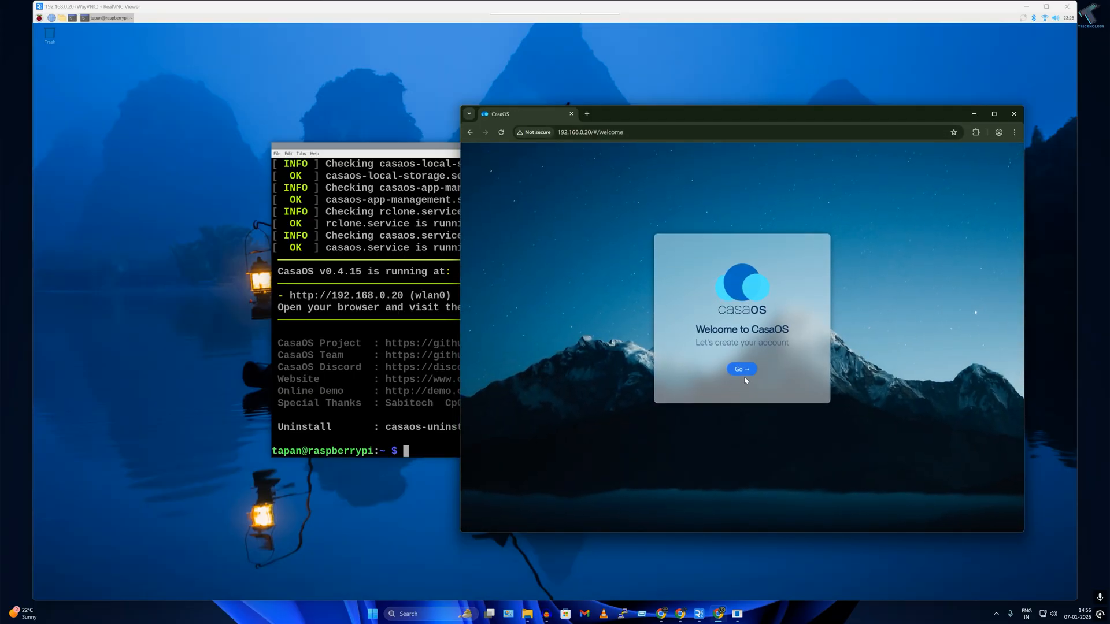
- Create a CasaOS account with username 'trick', then dismiss Chrome's save-password popup
left_click(741, 369)
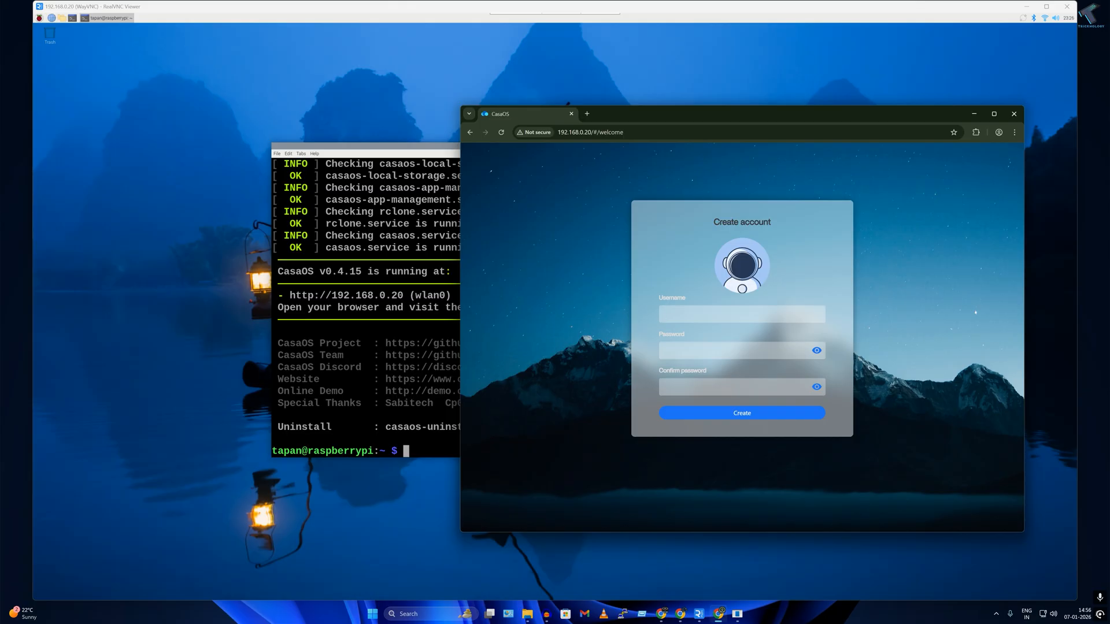
type("tricknology")
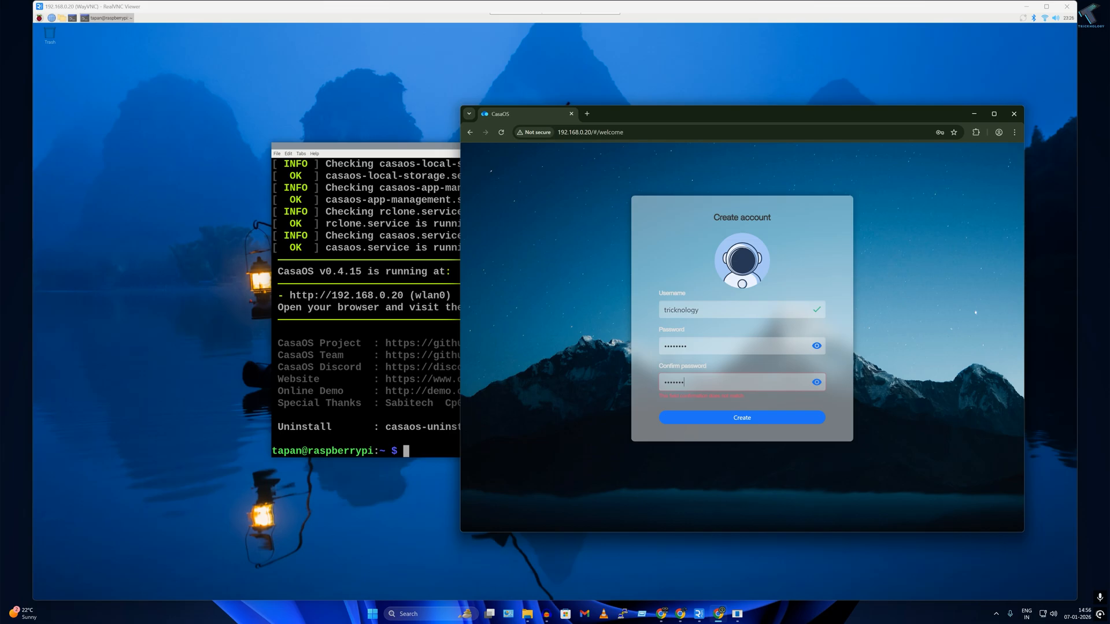
left_click(741, 417)
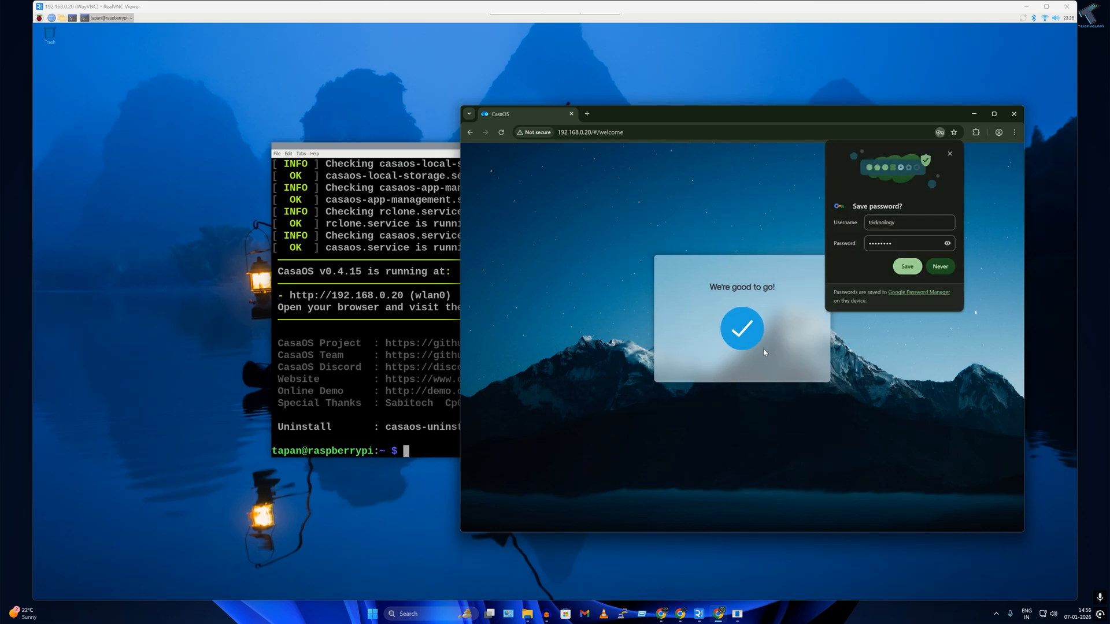
left_click(907, 266)
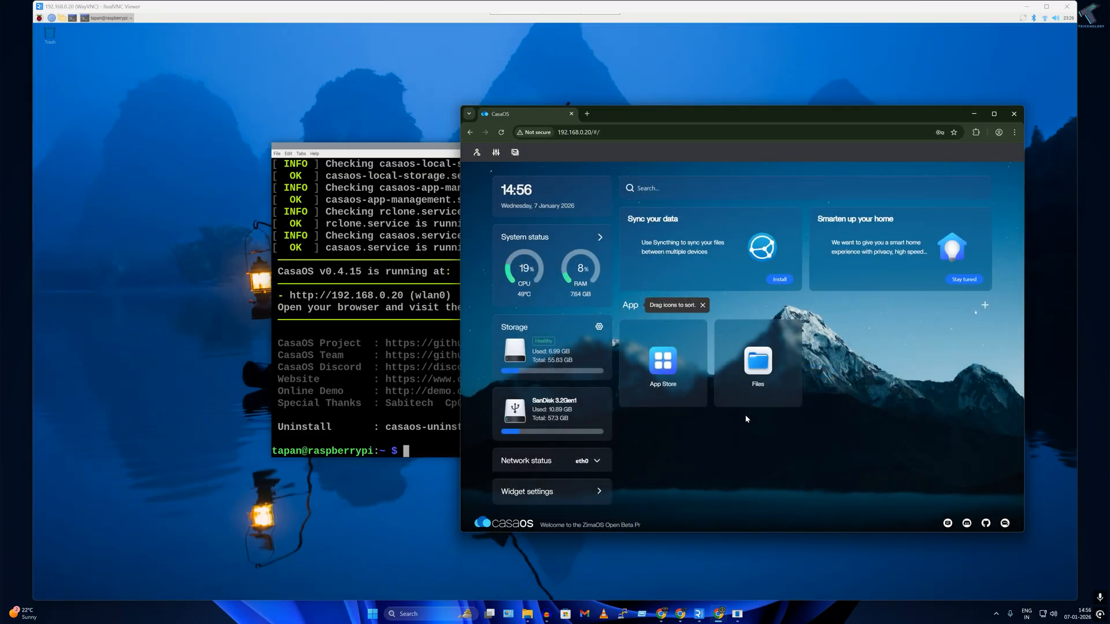
- Browse the App Store's catalogue of 333 apps and advance the featured-app carousel
left_click(662, 362)
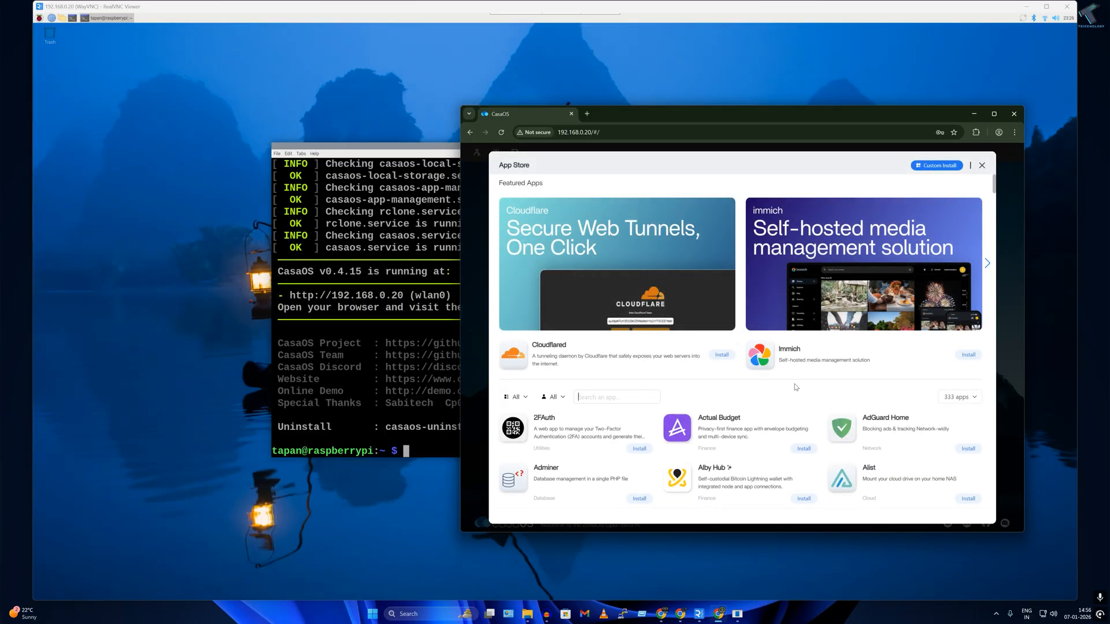
scroll("down", 3)
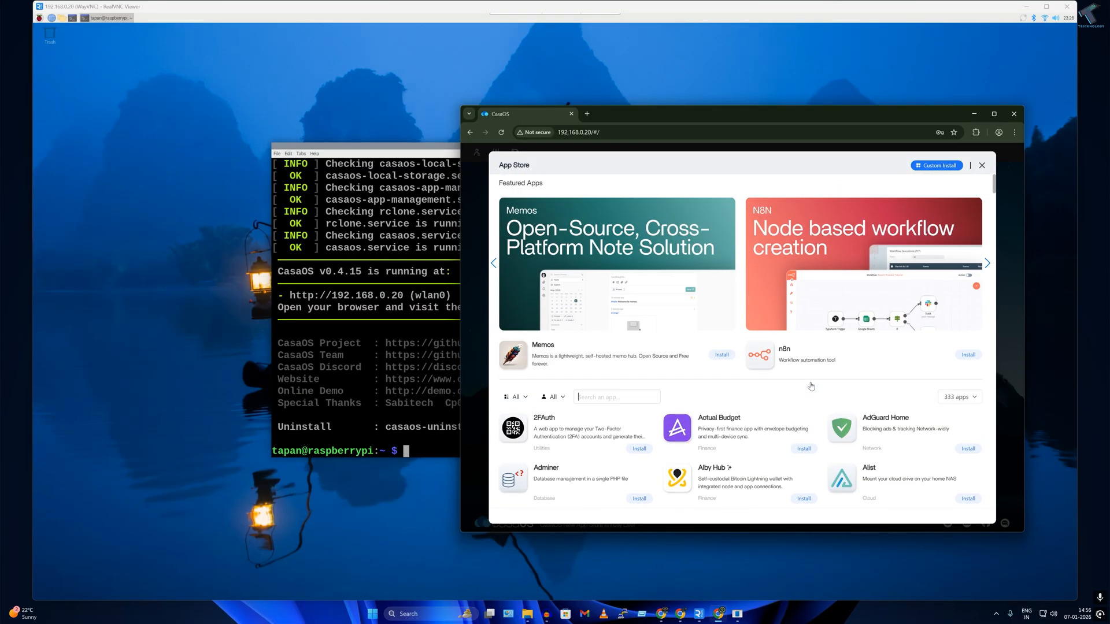
scroll("down", 3)
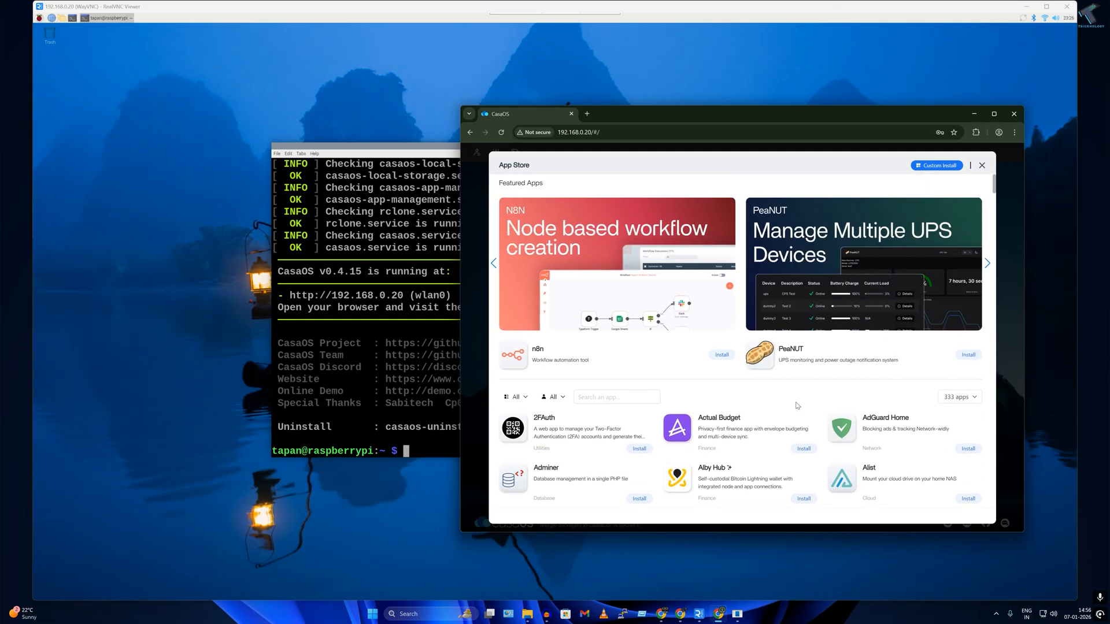
left_click(987, 263)
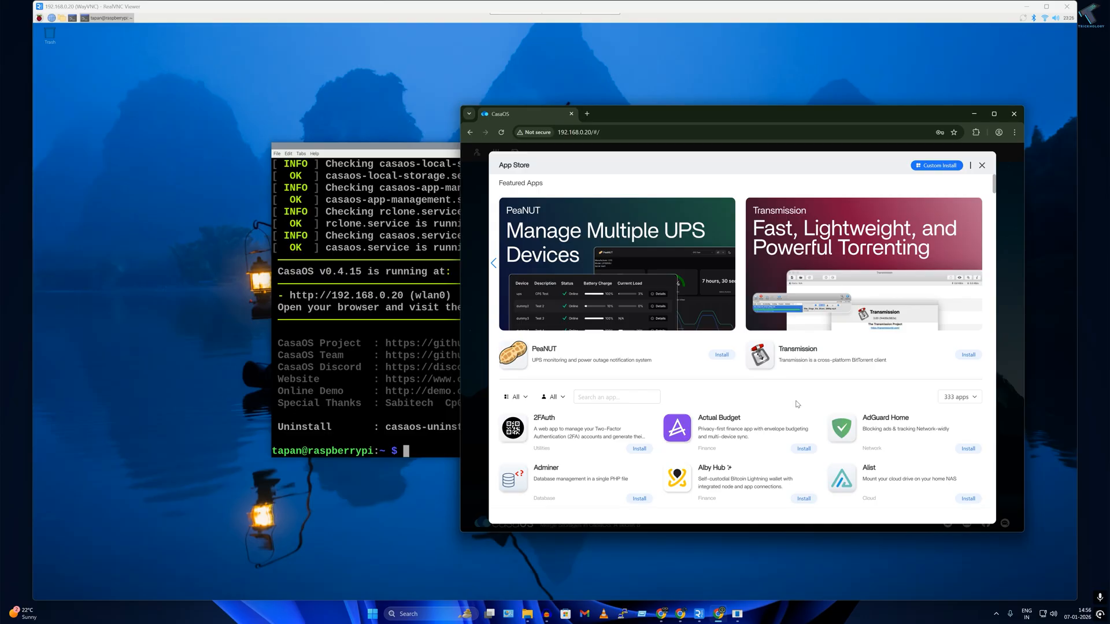